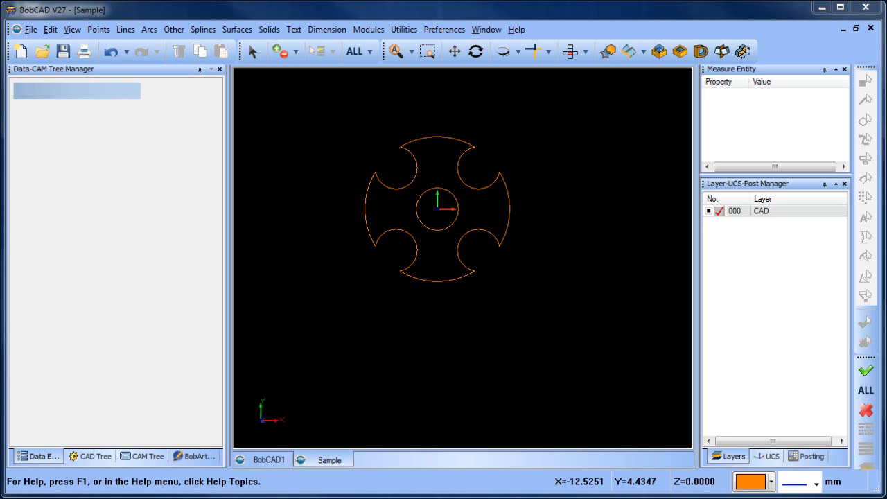
mouse_move(231, 188)
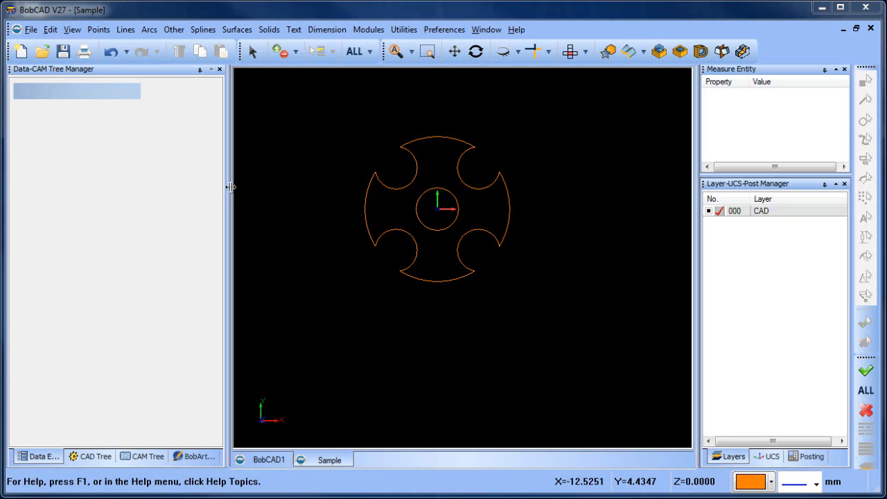
mouse_move(496, 262)
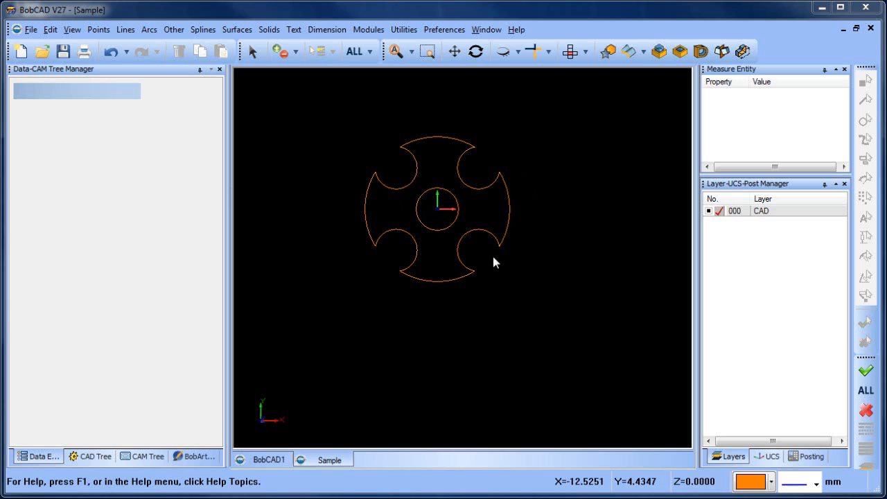
- Rotate the notched circular profile 45° about Z so its notches align with the axes
left_click(395, 51)
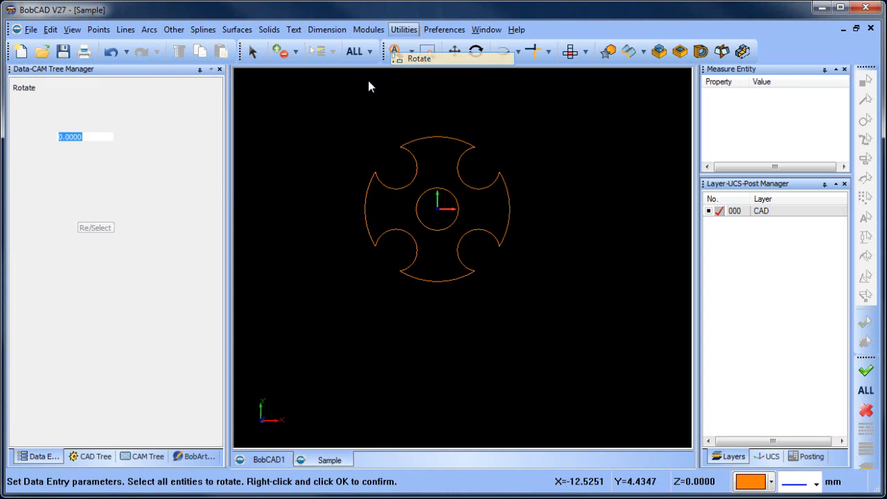
type("90")
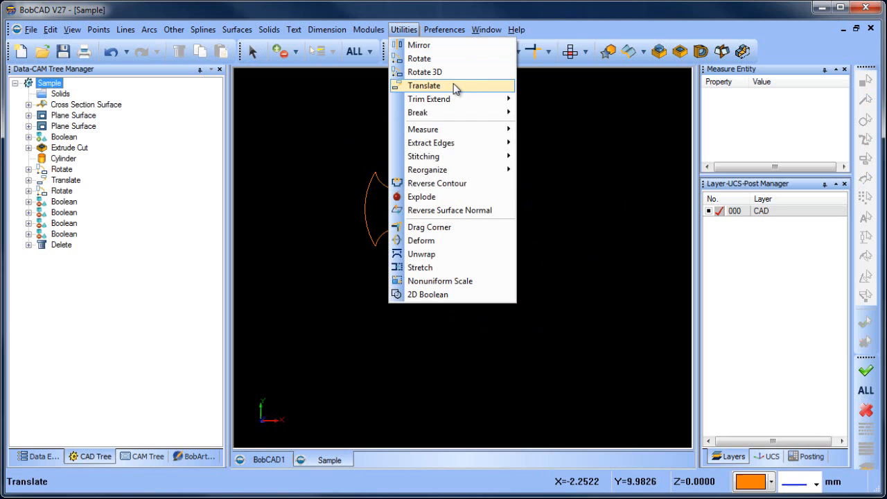
left_click(419, 59)
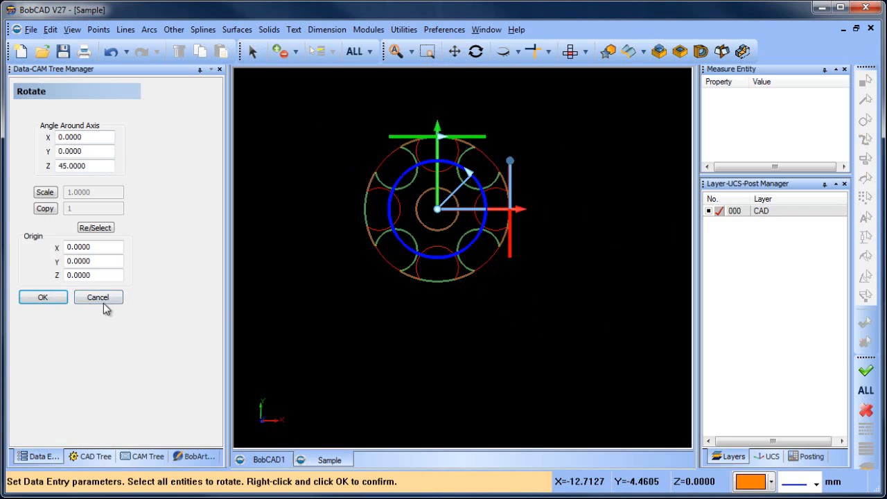
left_click(42, 297)
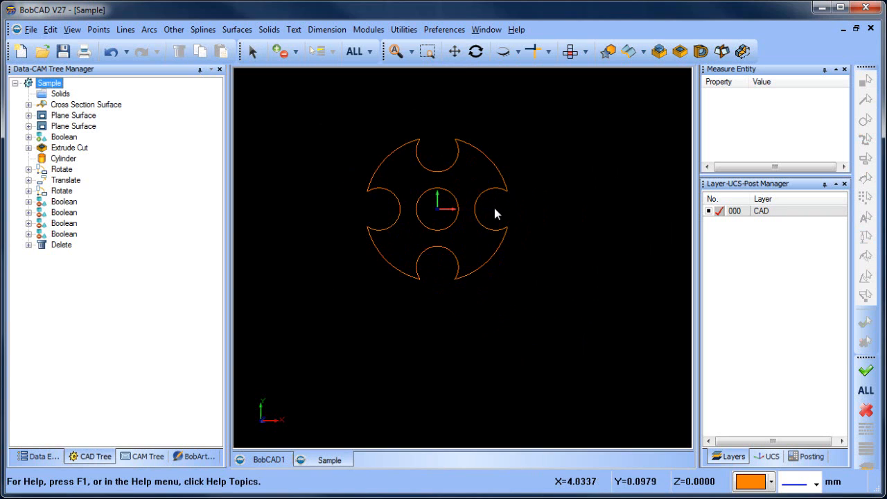
mouse_move(430, 213)
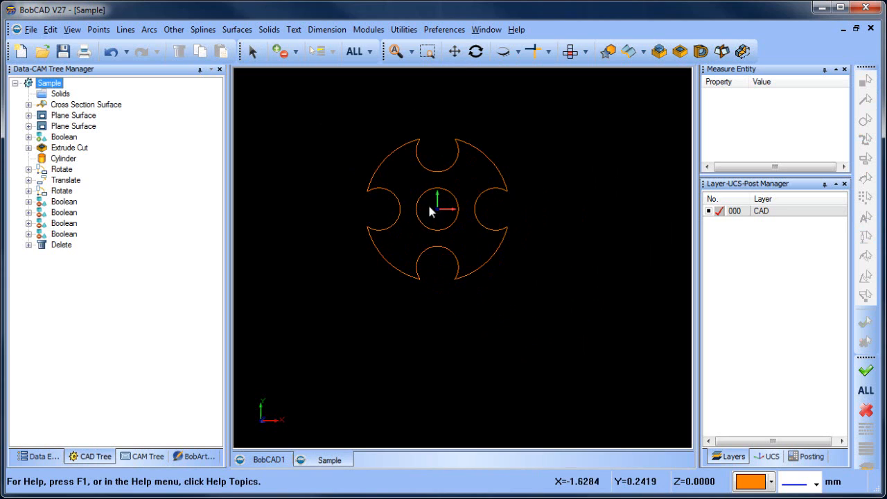
mouse_move(747, 220)
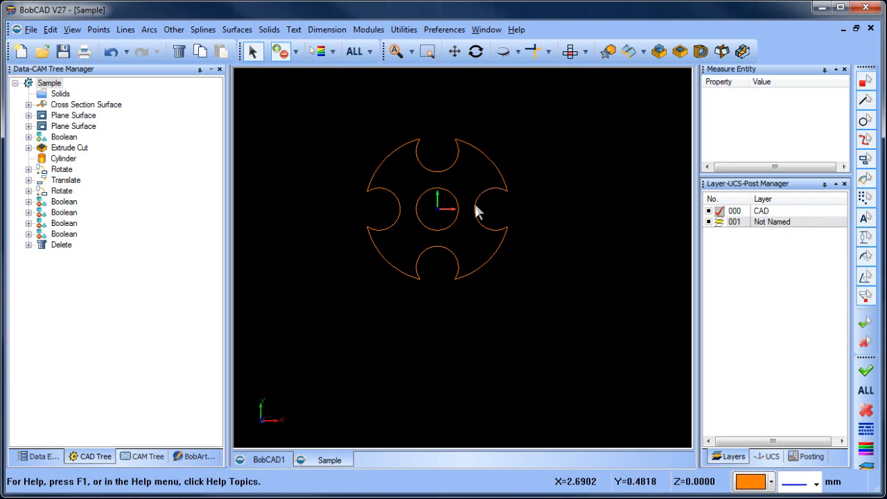
- Move the selected profile curves to layer 001 Not Named, then hide that layer
right_click(478, 211)
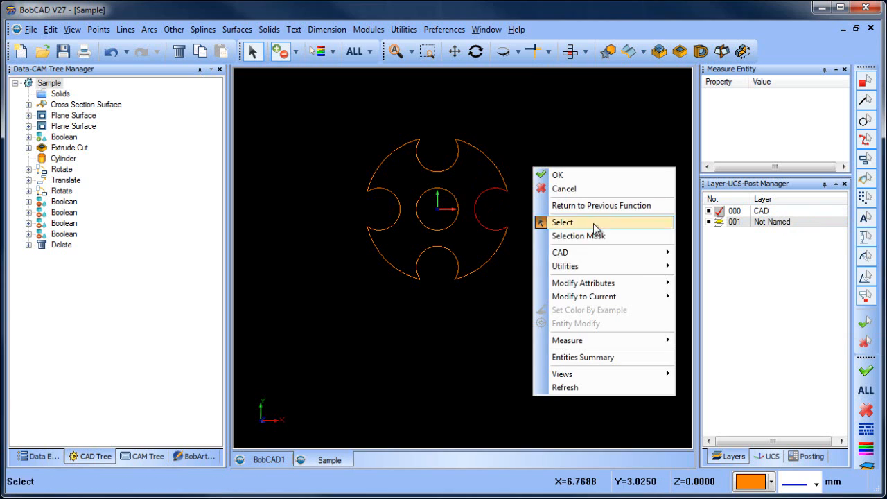
left_click(562, 221)
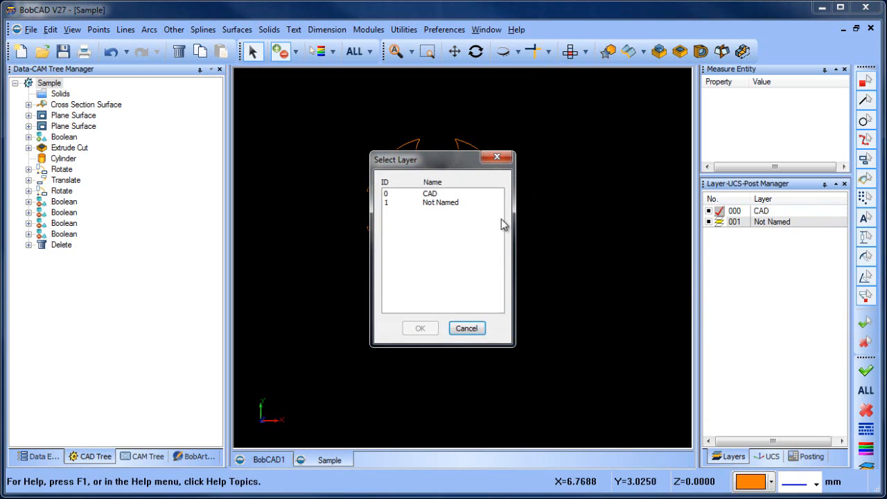
left_click(420, 328)
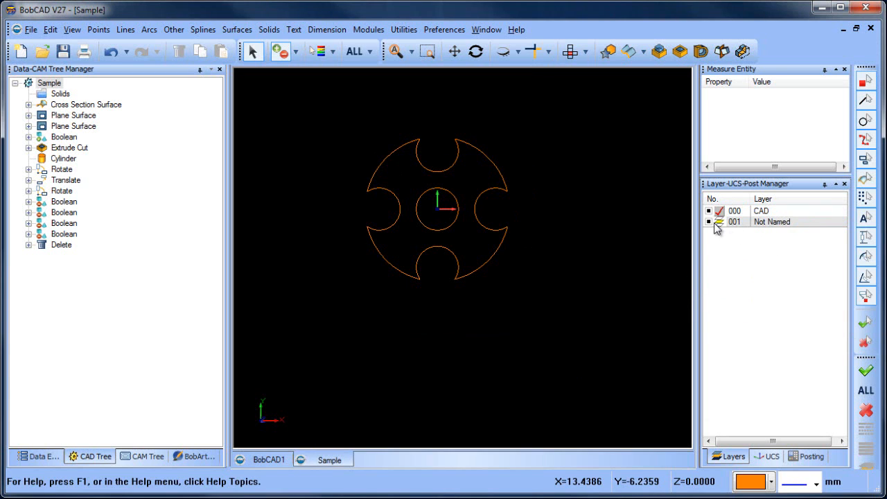
left_click(708, 222)
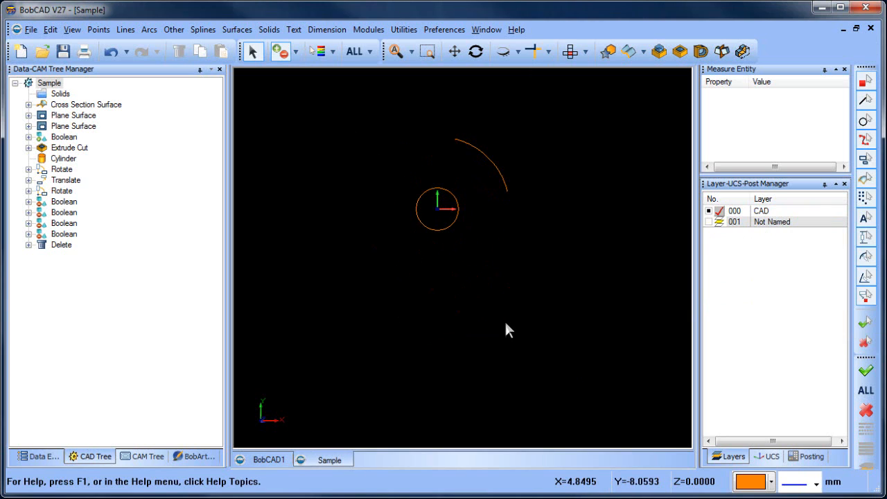
mouse_move(515, 278)
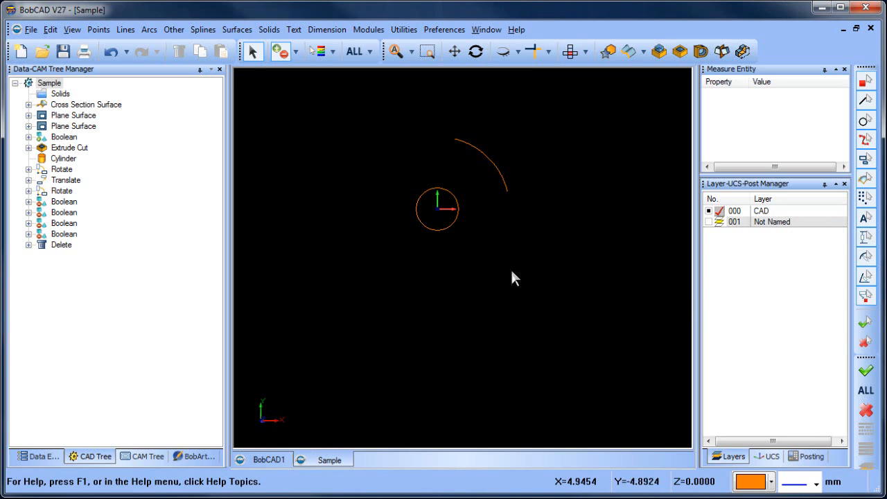
mouse_move(494, 169)
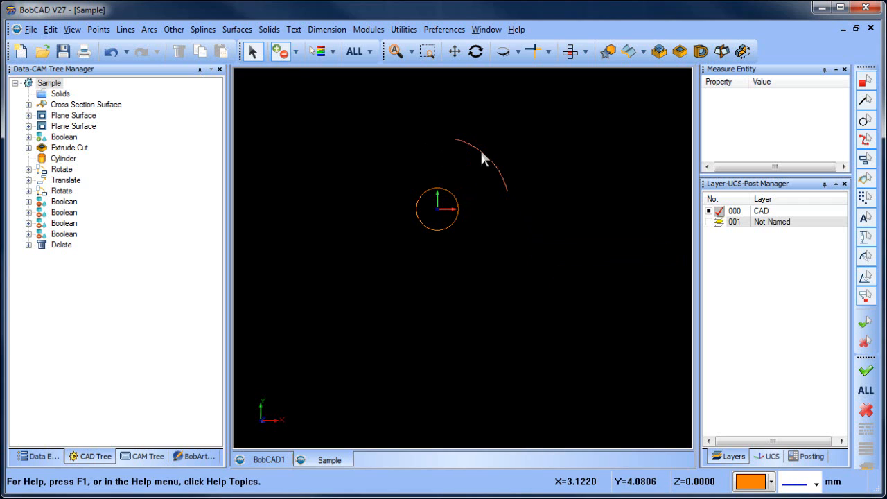
- Edit the remaining arc into a full circle: Center X 4.15, Radius 1.5, 0° to 360°
right_click(485, 156)
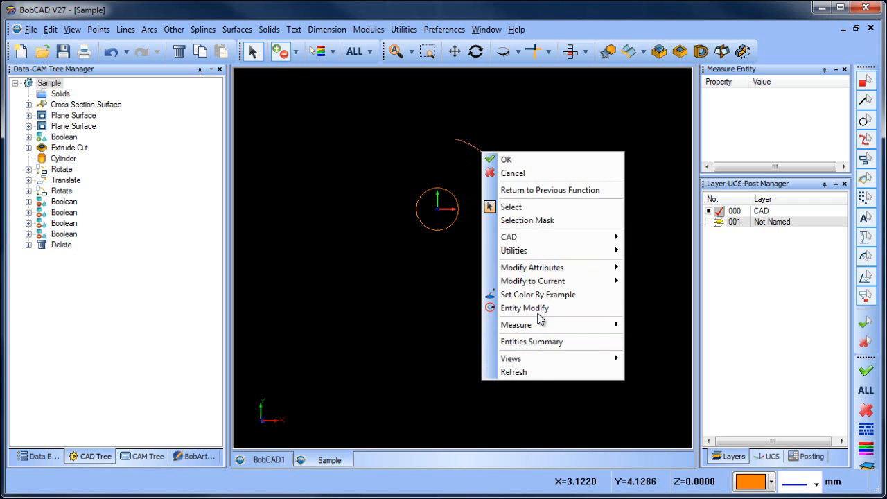
left_click(524, 308)
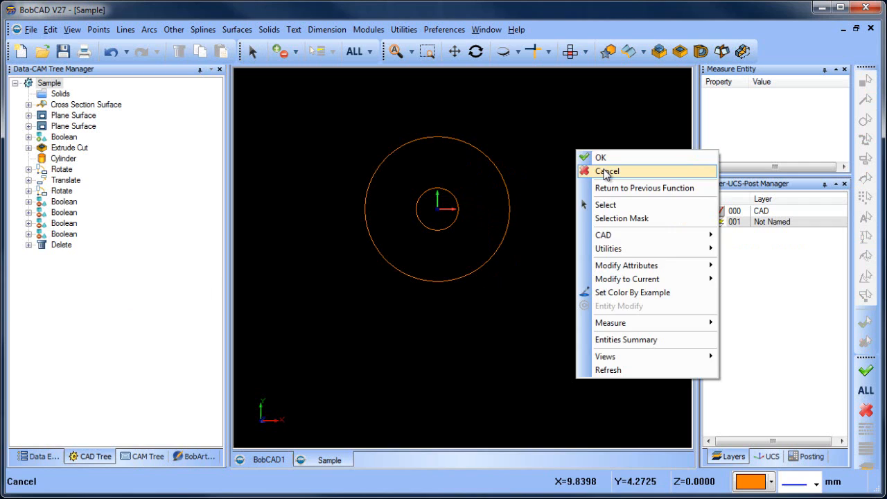
left_click(607, 171)
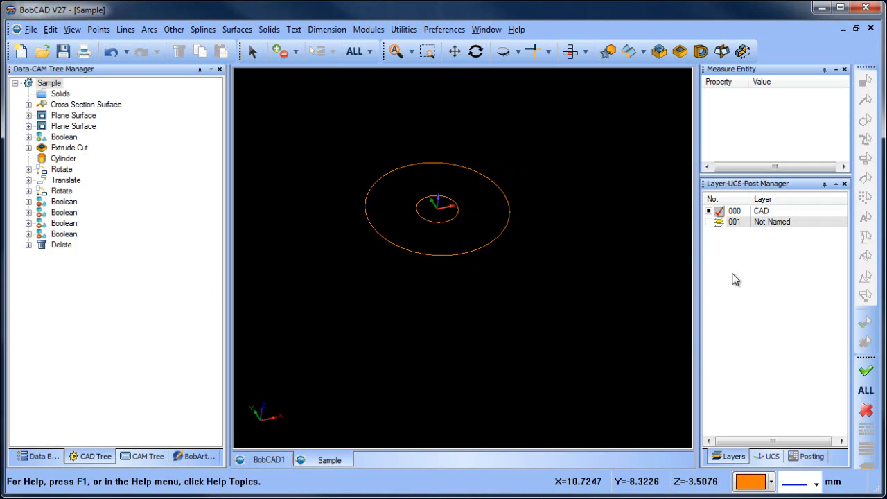
left_click(763, 221)
type("360")
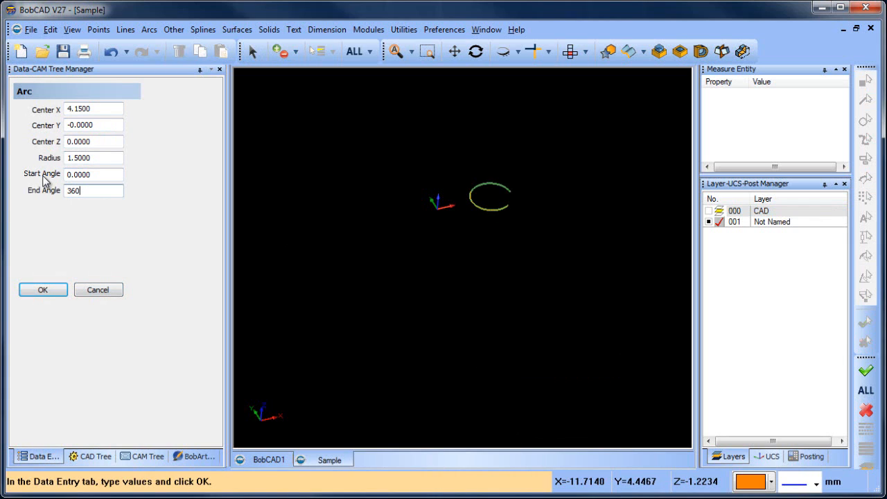
left_click(42, 290)
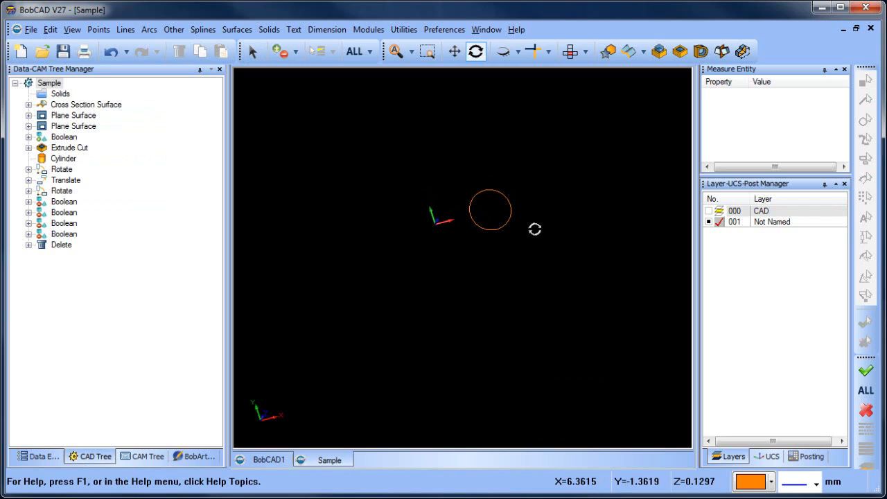
mouse_move(557, 230)
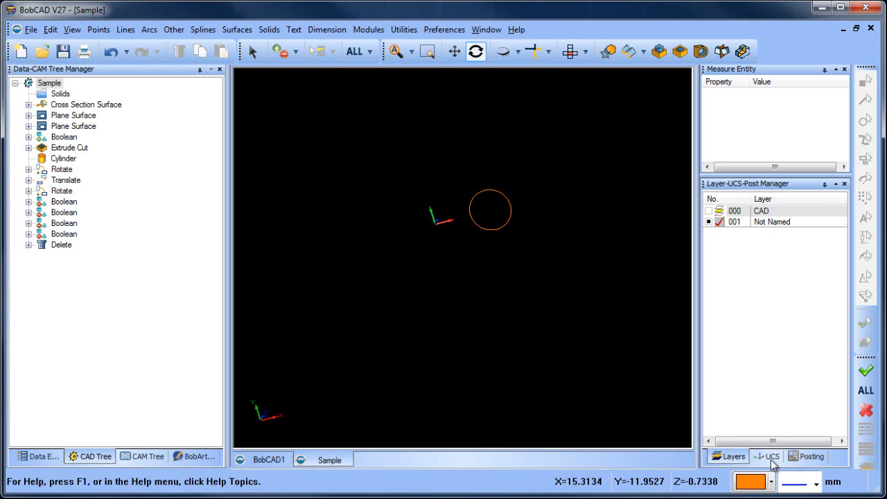
- Create a new UCS by rotation, entering its tilt angle about X
left_click(766, 456)
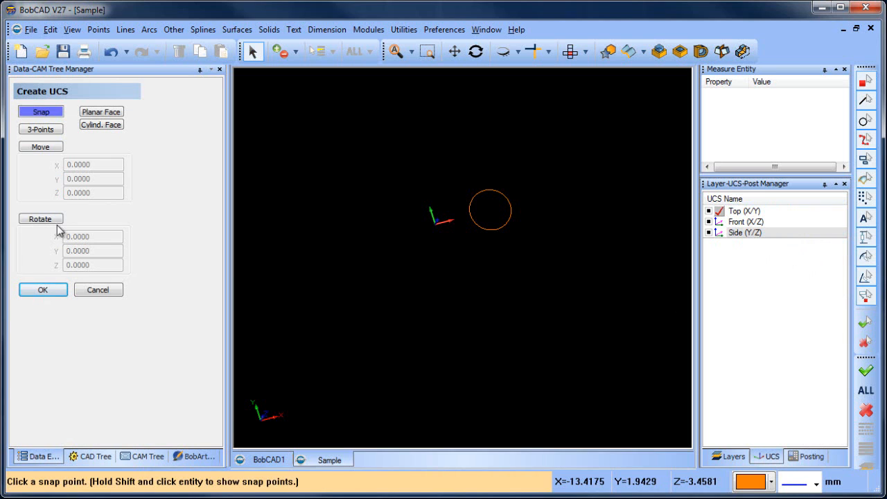
left_click(40, 219)
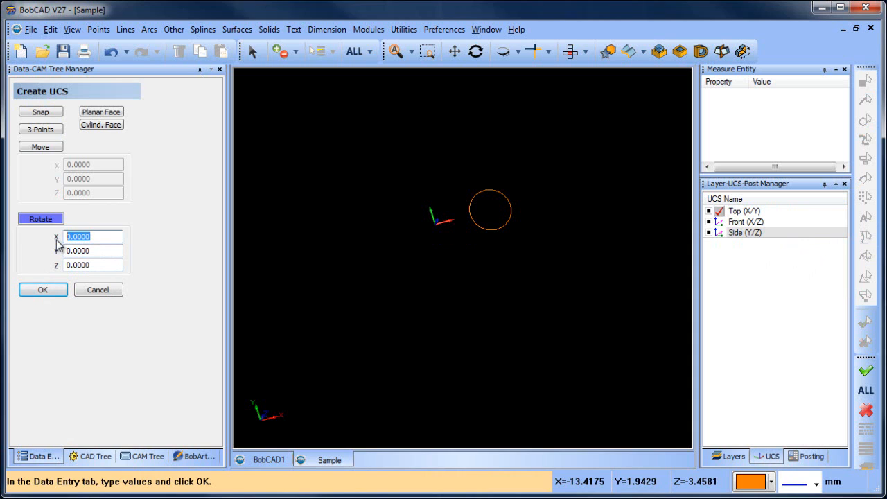
left_click(42, 289)
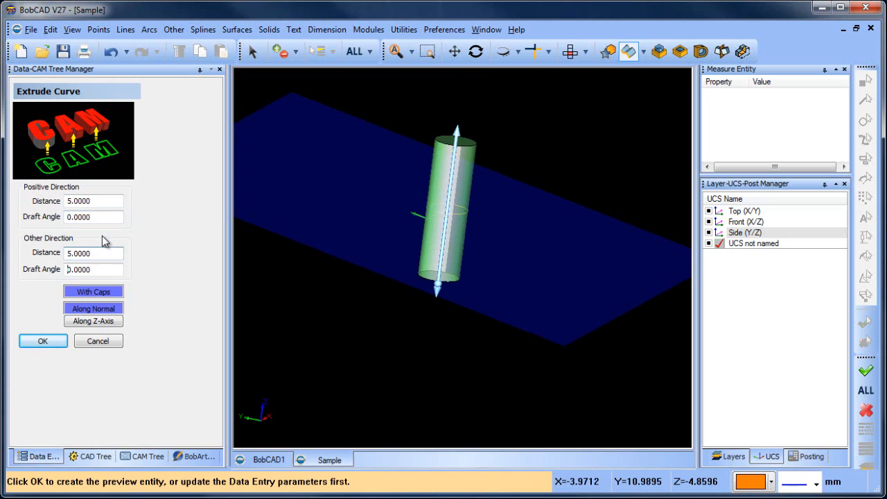
- Extrude the tilted circle into a capped cylinder, 5 units each way
left_click(42, 340)
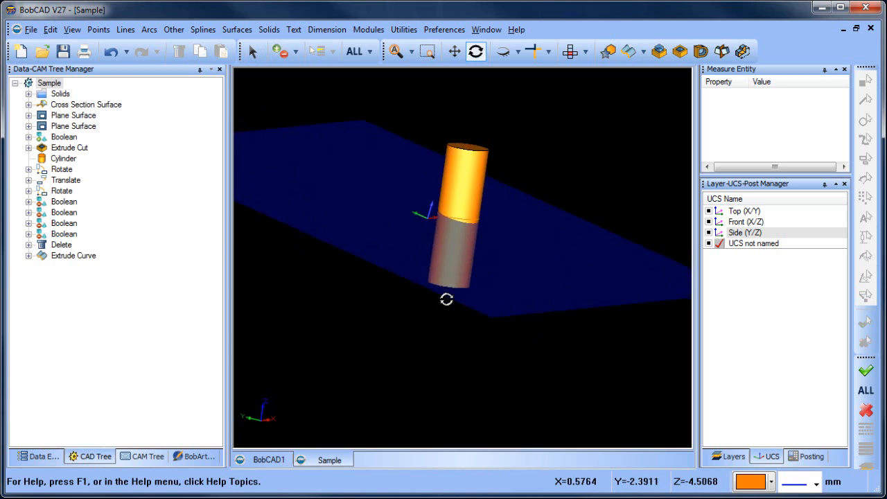
left_click_drag(447, 299, 509, 220)
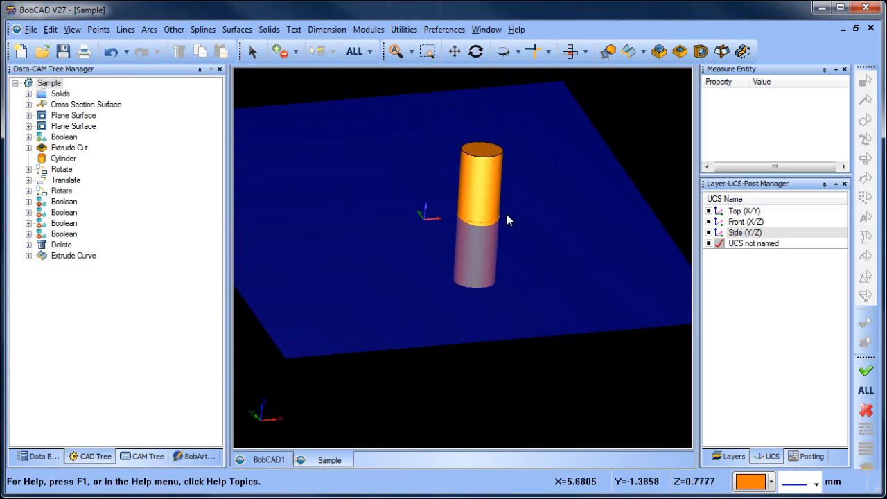
left_click(744, 211)
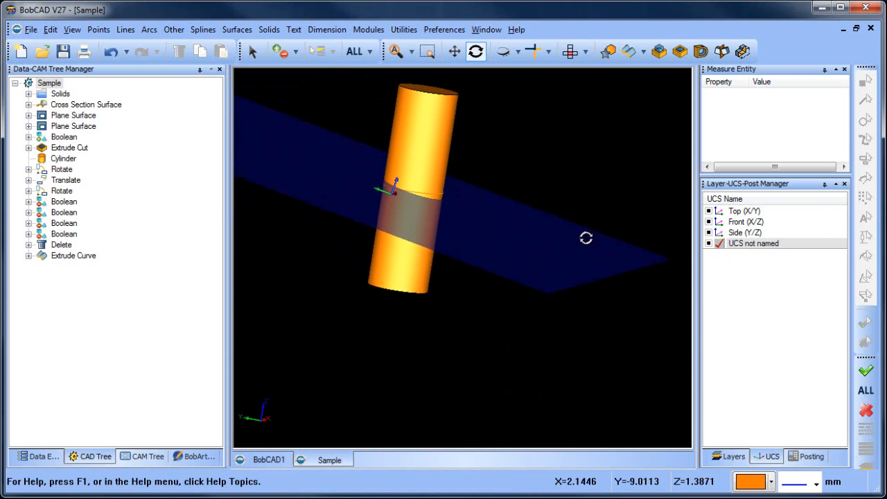
- Re-extrude the cylinder Along Z-Axis, reactivate the Top (X/Y) UCS, and close the panel
left_click(111, 51)
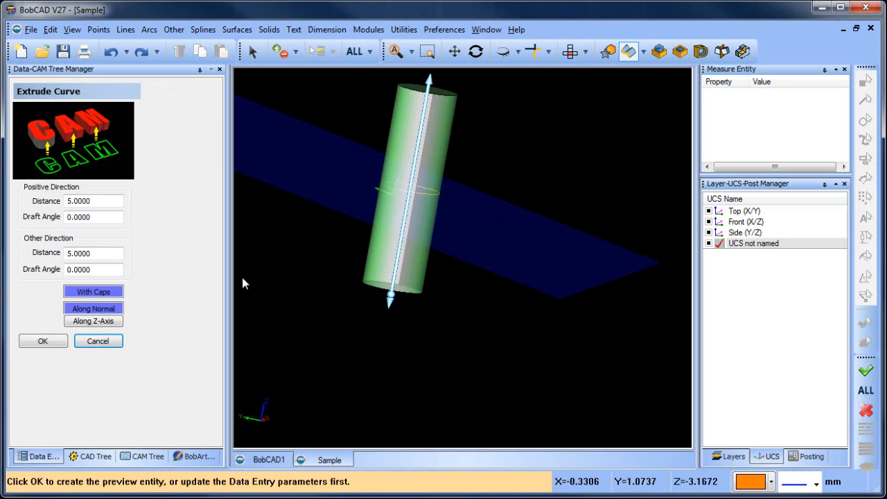
left_click(93, 321)
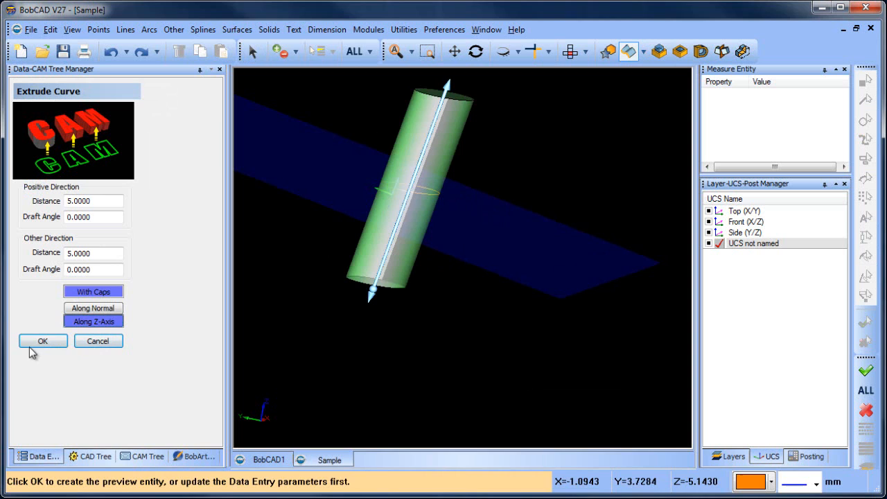
left_click(43, 341)
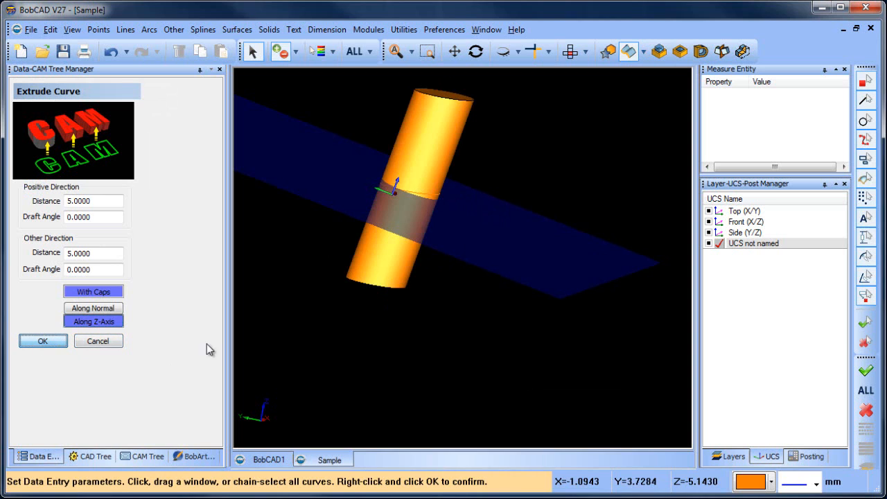
left_click(743, 211)
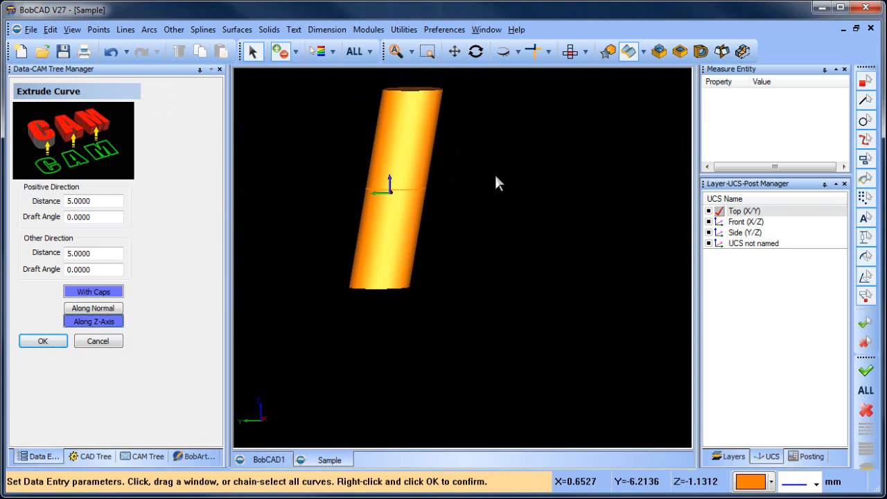
left_click(43, 340)
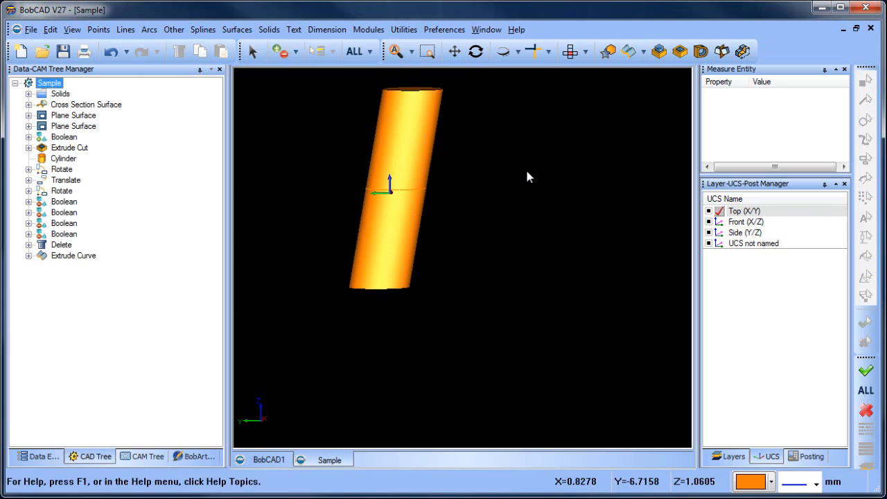
mouse_move(575, 189)
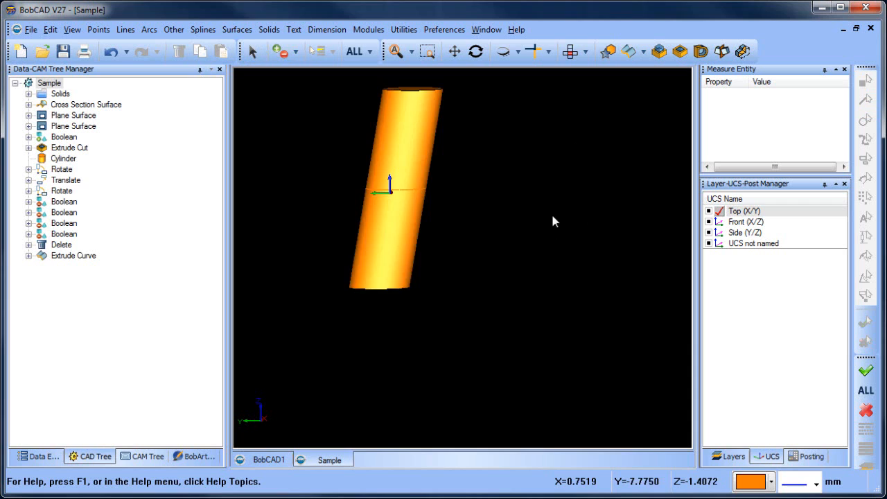
- Extrude the large base circle 3.5 each way along Z, with caps
left_click(731, 456)
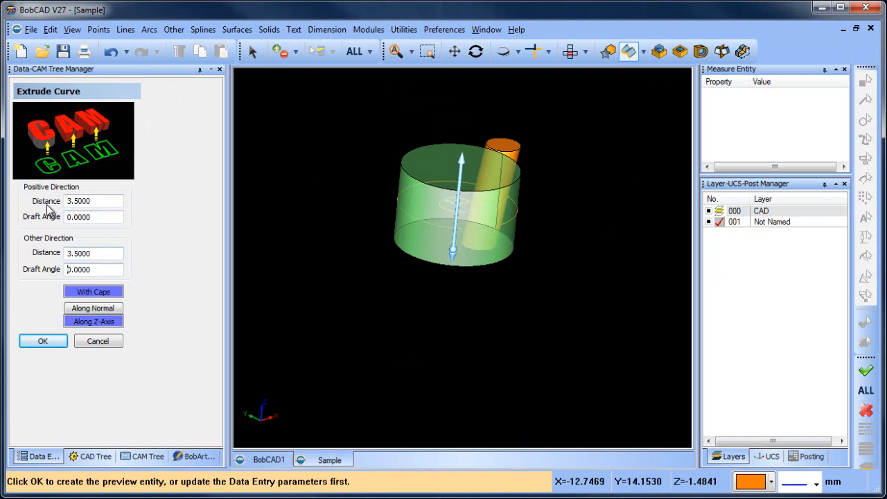
left_click(43, 340)
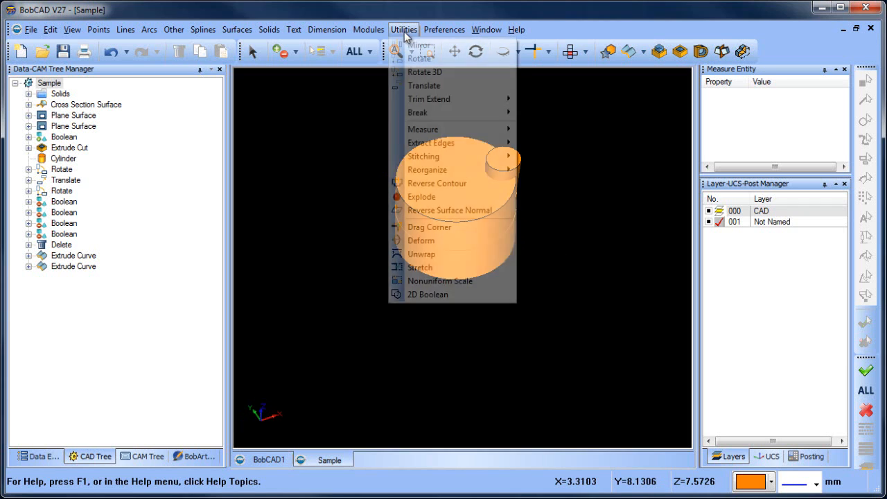
- Rotate-copy the small cylinder 3 times at 90° about Z, giving four around the body
left_click(419, 58)
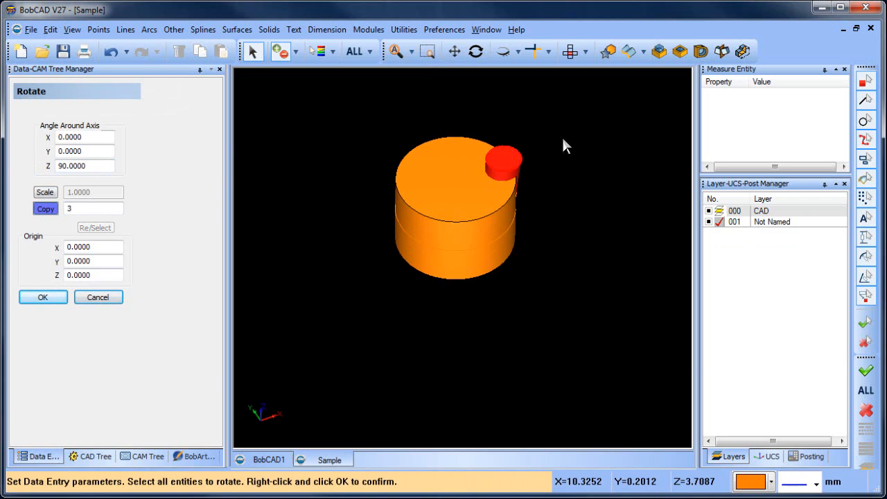
left_click(43, 297)
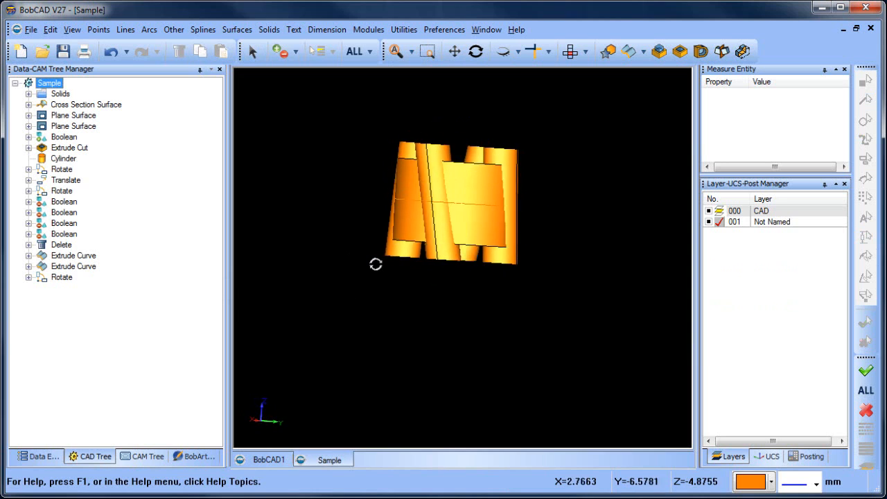
left_click_drag(377, 264, 468, 283)
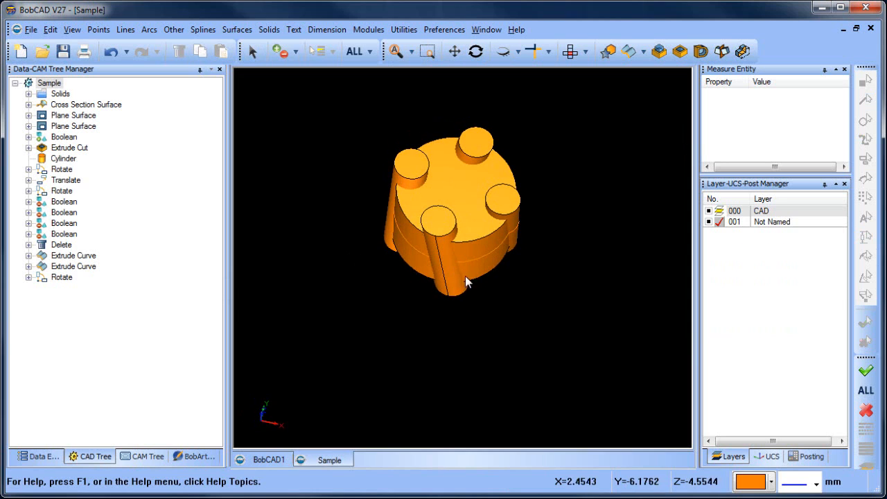
left_click(269, 29)
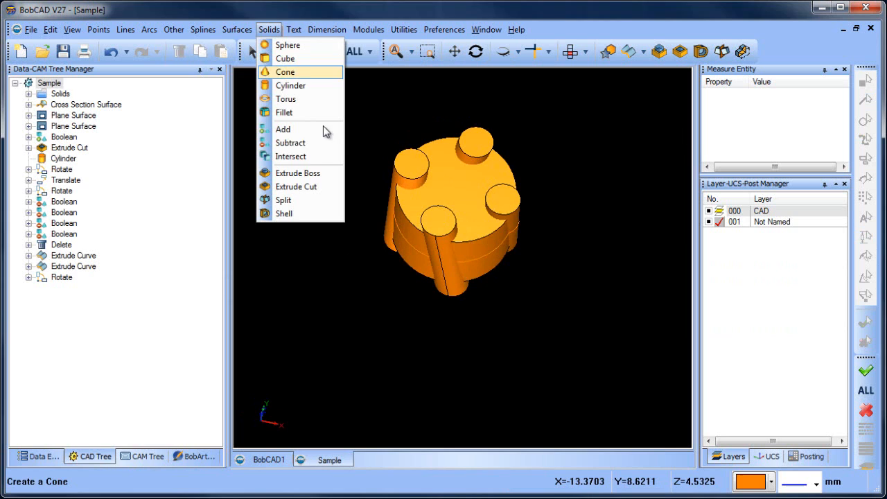
left_click(289, 143)
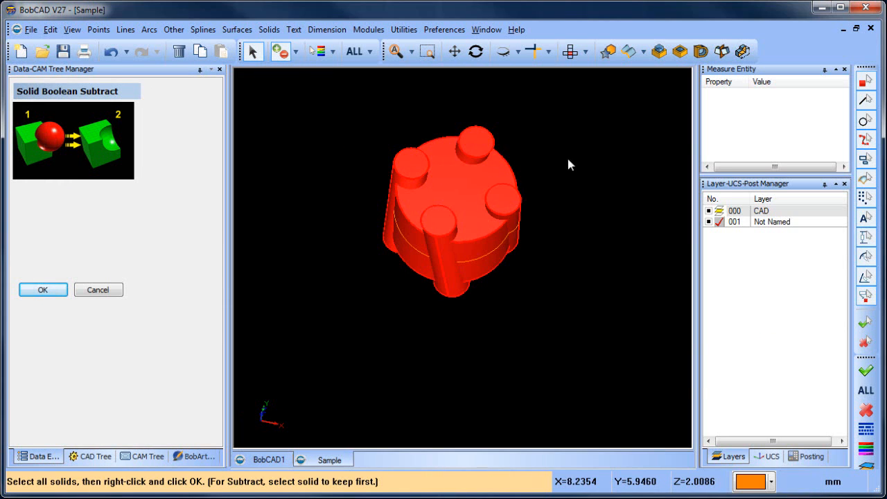
- Subtract the four tilted cylinders from the base body, leaving slanted grooves
left_click_drag(568, 165, 495, 246)
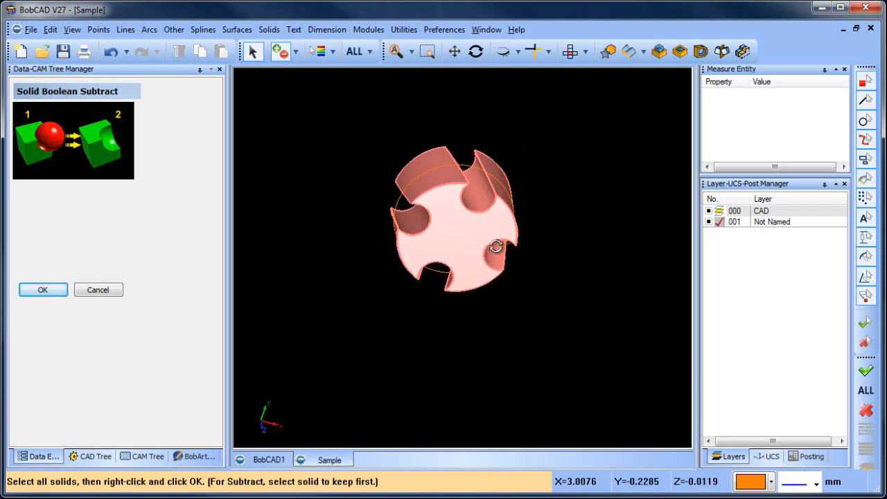
left_click(42, 290)
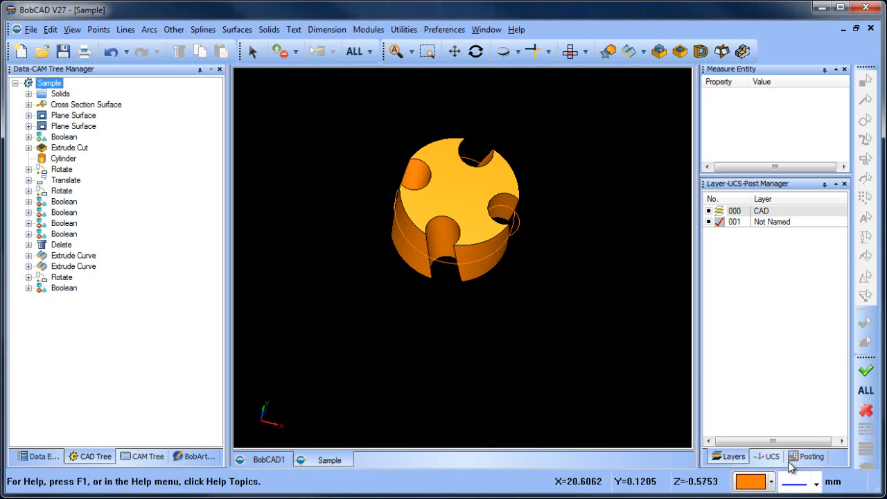
- Activate the unnamed tilted UCS so its plane slices the body, then cancel
left_click(766, 456)
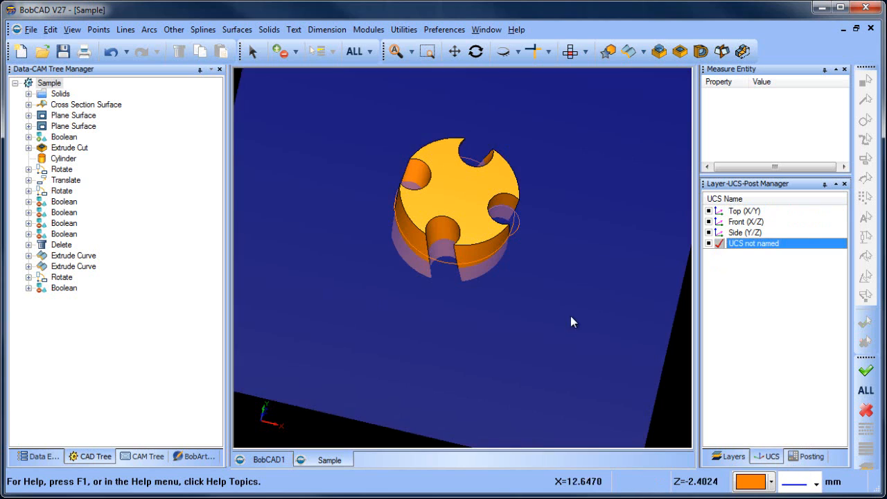
left_click_drag(574, 321, 587, 301)
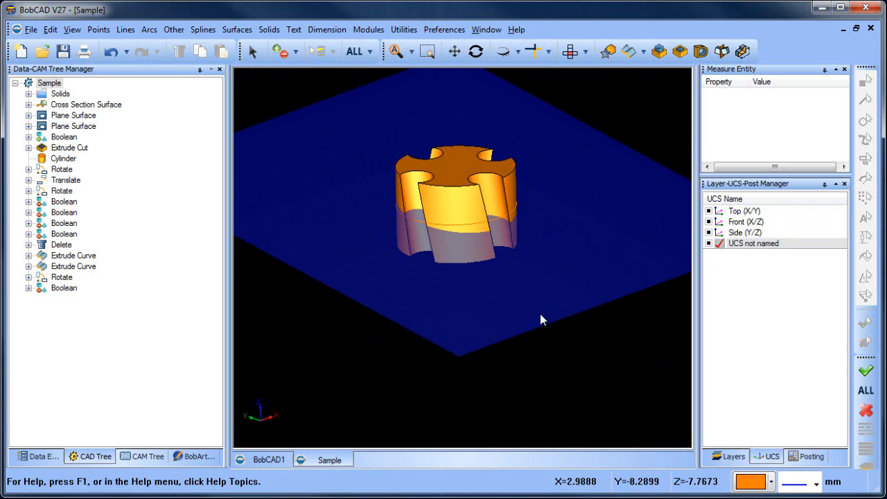
right_click(543, 319)
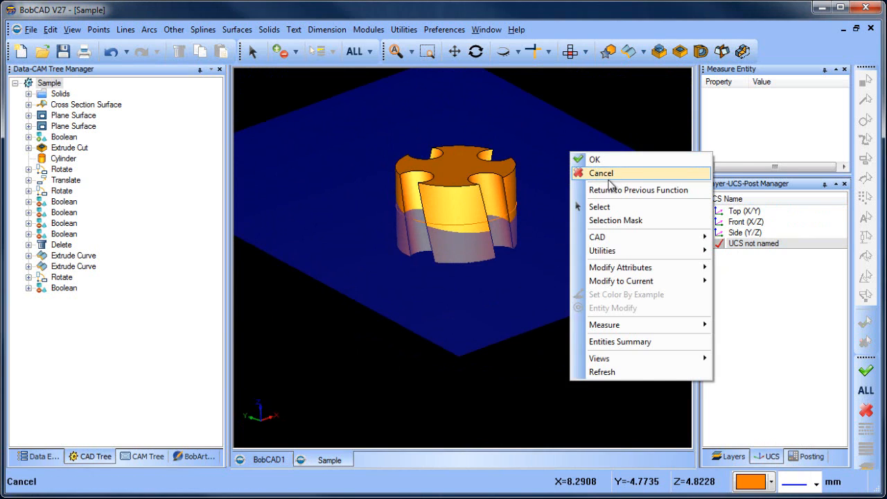
left_click(600, 172)
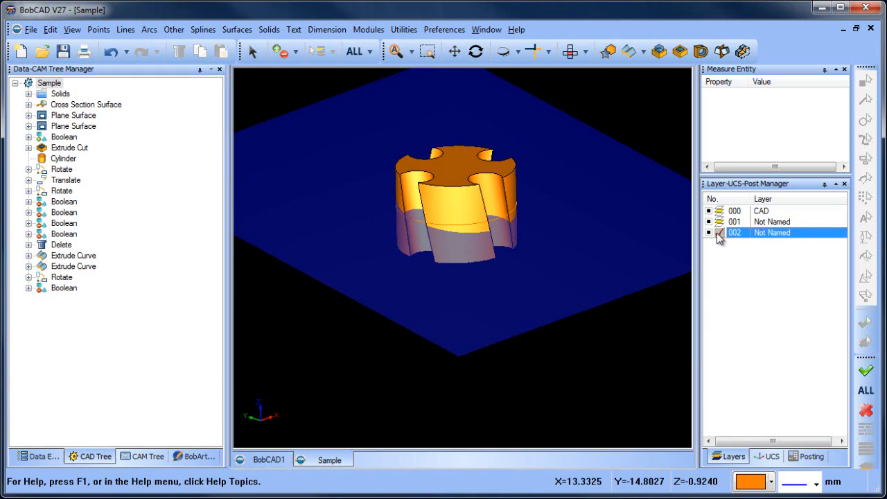
- Delete the notched solid and measure the small circle, confirming its 1.5 radius
left_click(708, 233)
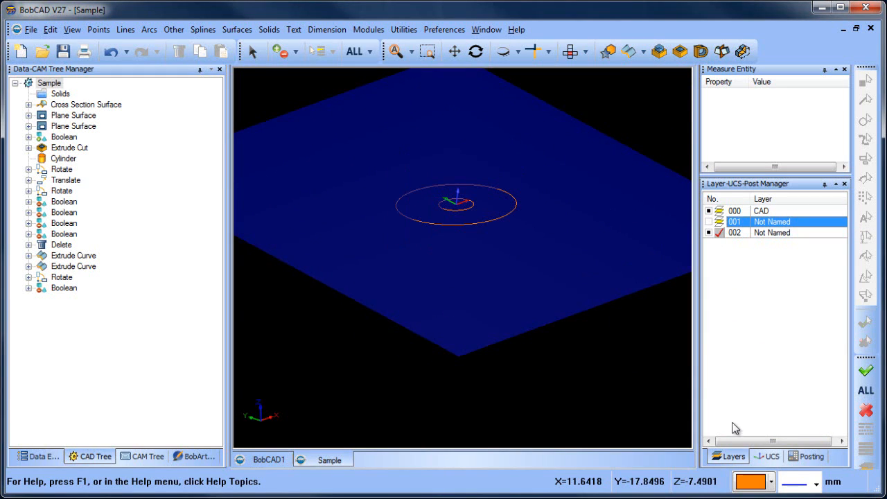
left_click(766, 456)
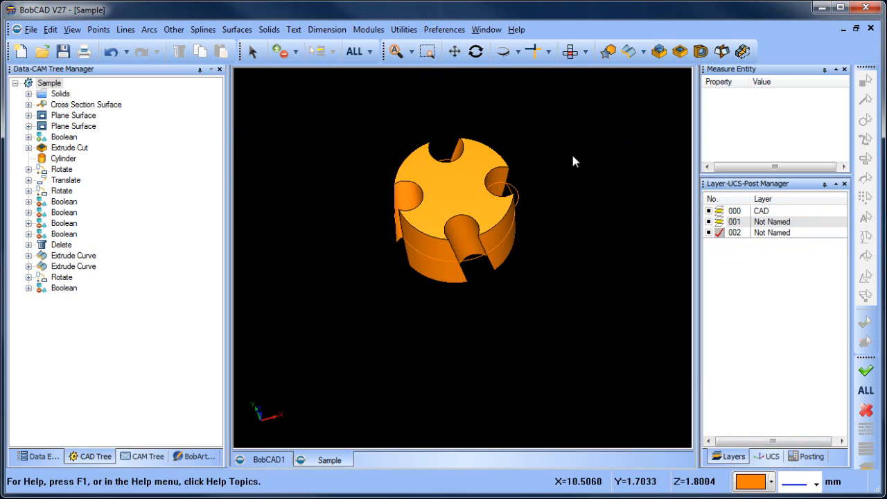
left_click(485, 193)
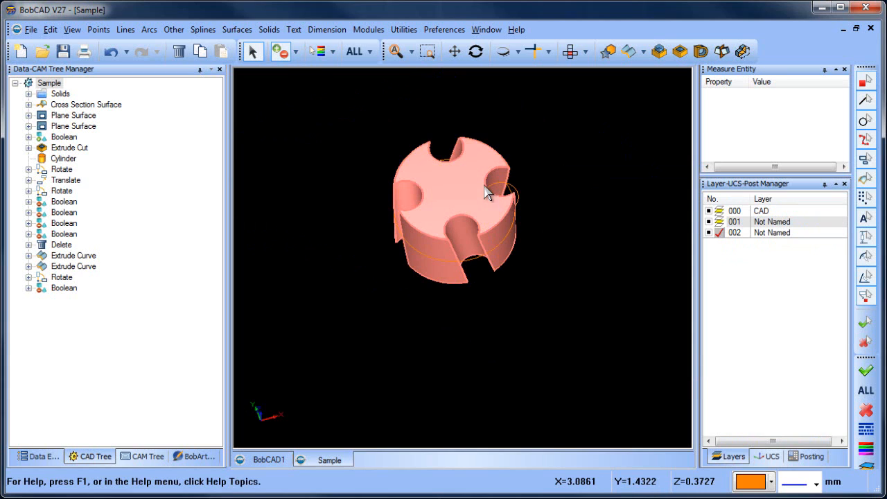
left_click(866, 411)
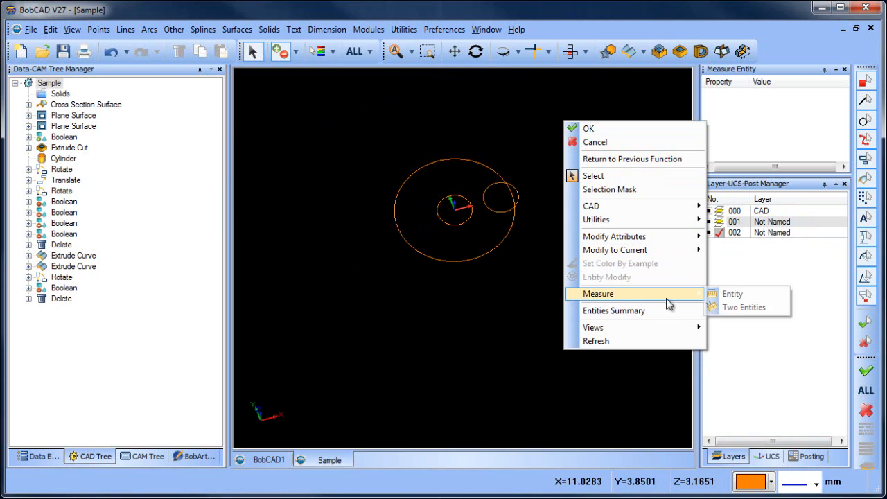
left_click(733, 293)
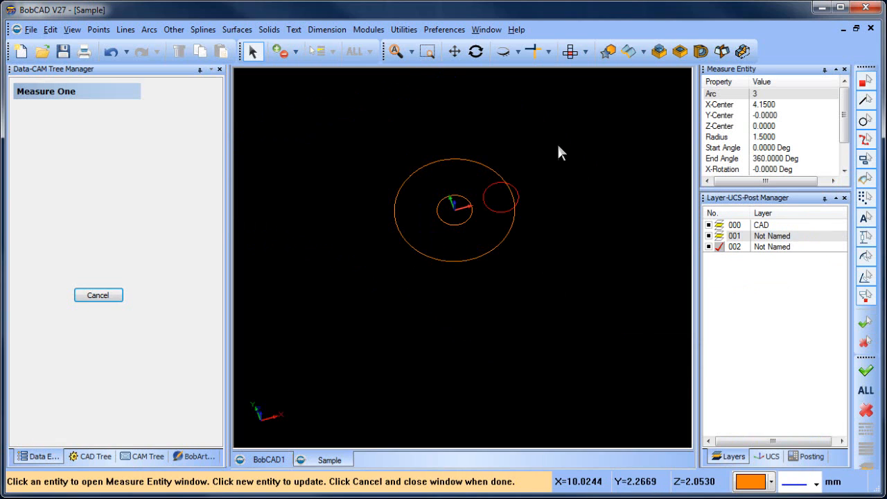
left_click(97, 294)
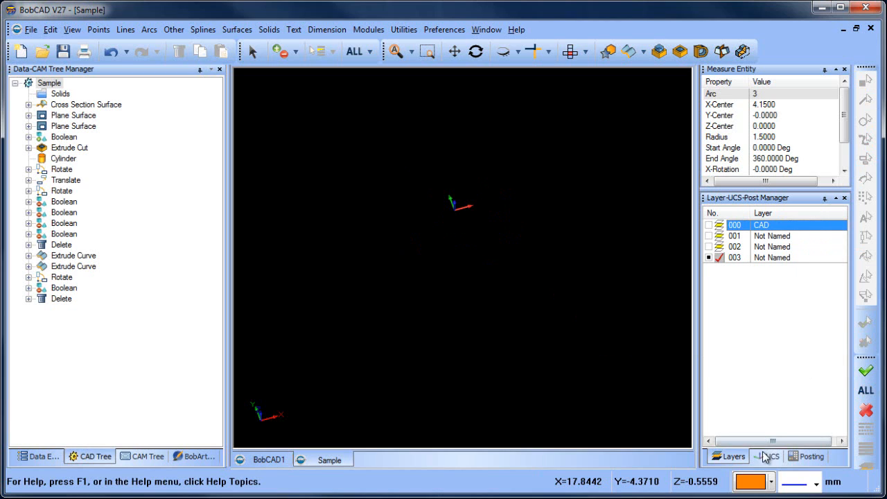
- On the tilted coordinate system, add a center/radius circle at X 4.15, radius 1.5, then orbit to view it
left_click(767, 456)
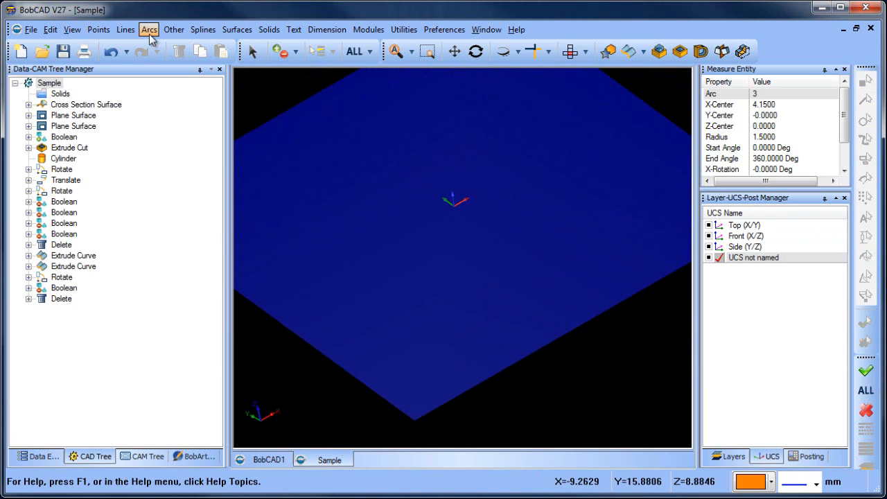
left_click(149, 29)
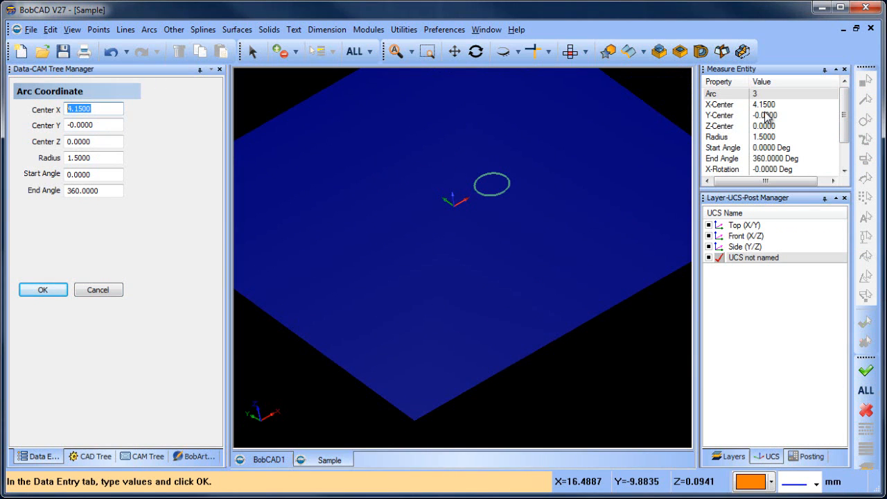
mouse_move(760, 147)
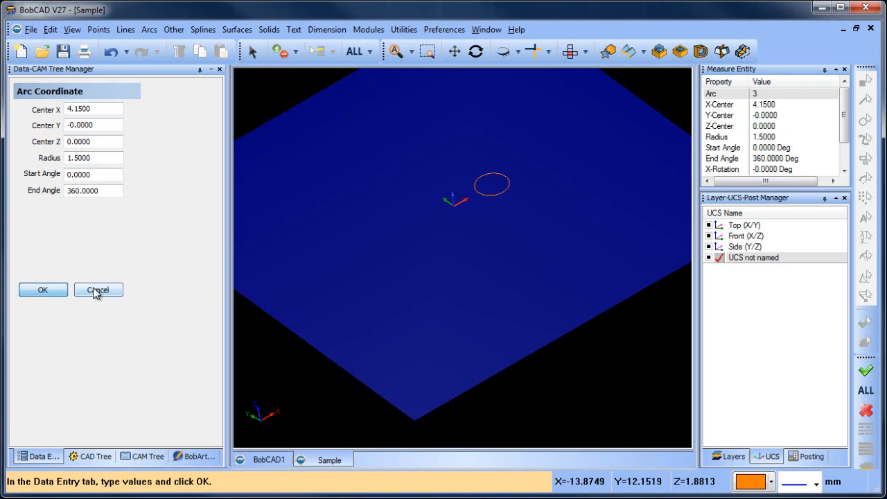
left_click(97, 289)
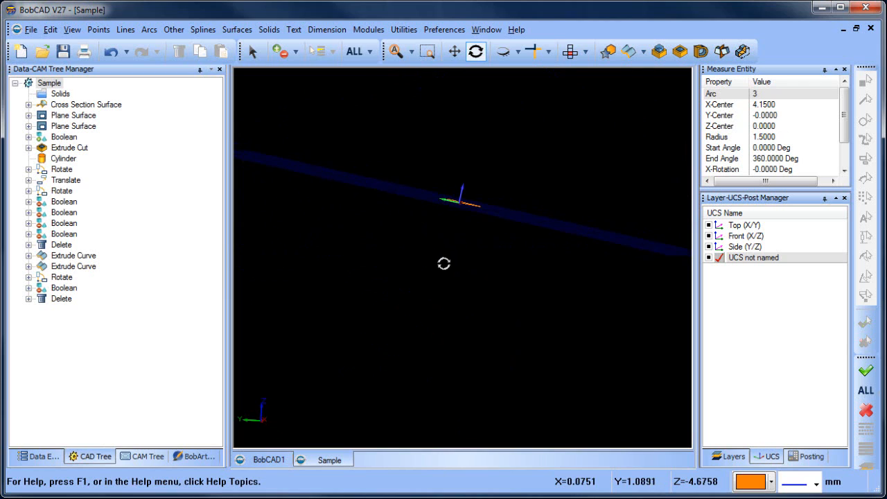
left_click_drag(443, 263, 443, 200)
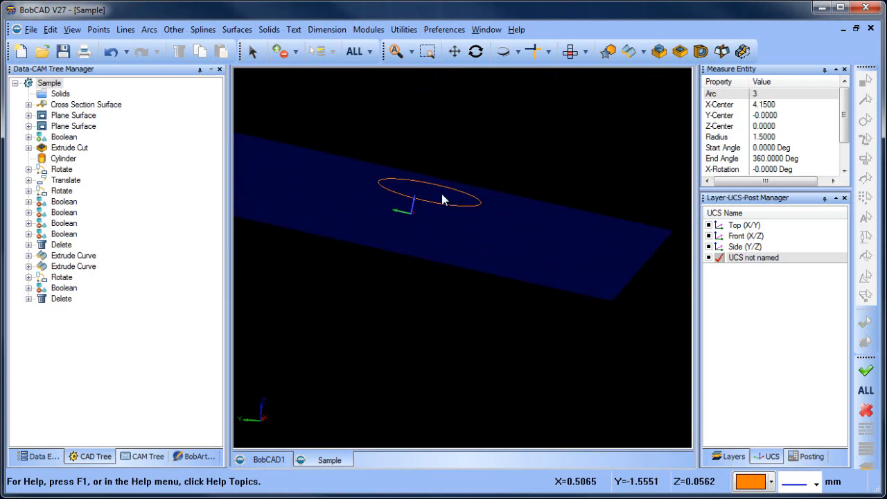
mouse_move(447, 184)
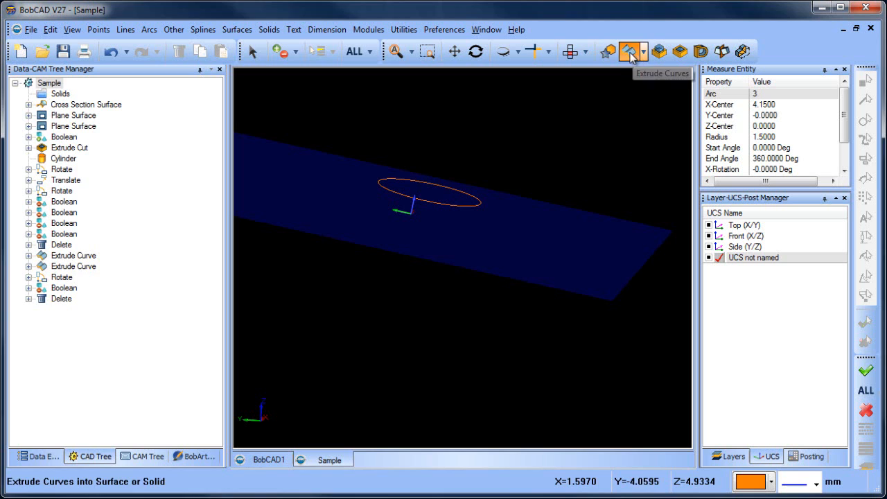
left_click(627, 52)
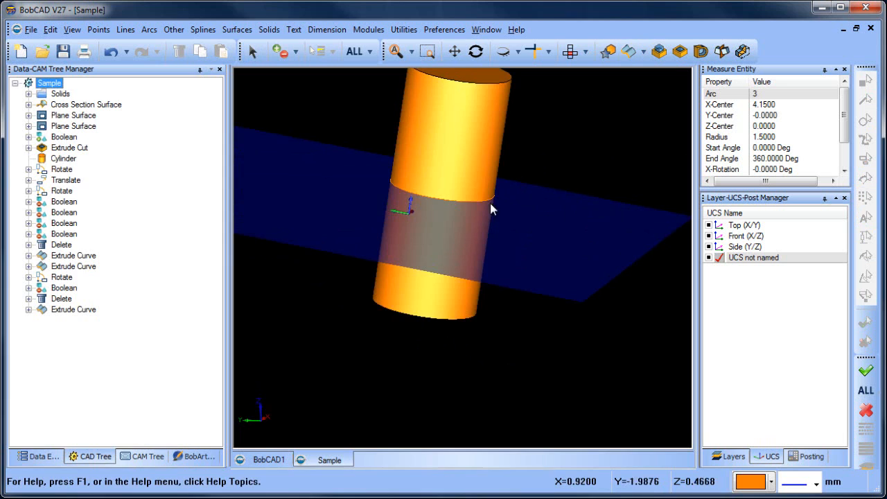
left_click_drag(492, 208, 478, 229)
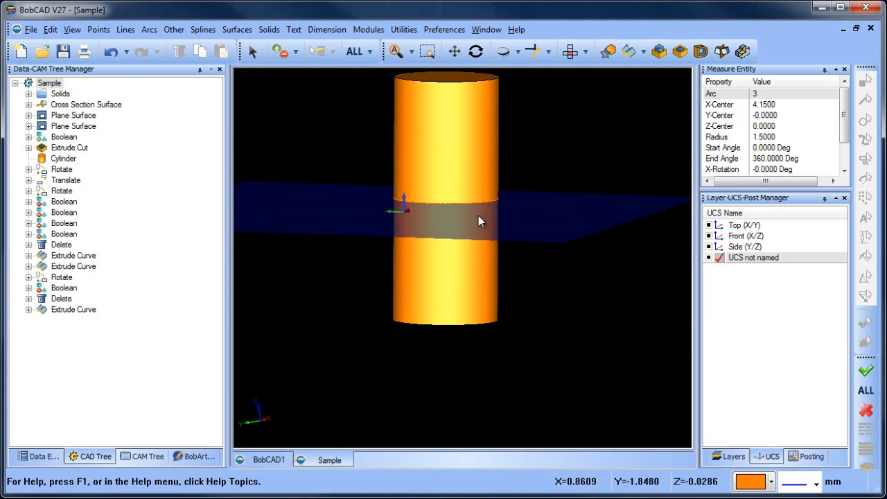
left_click_drag(480, 220, 506, 240)
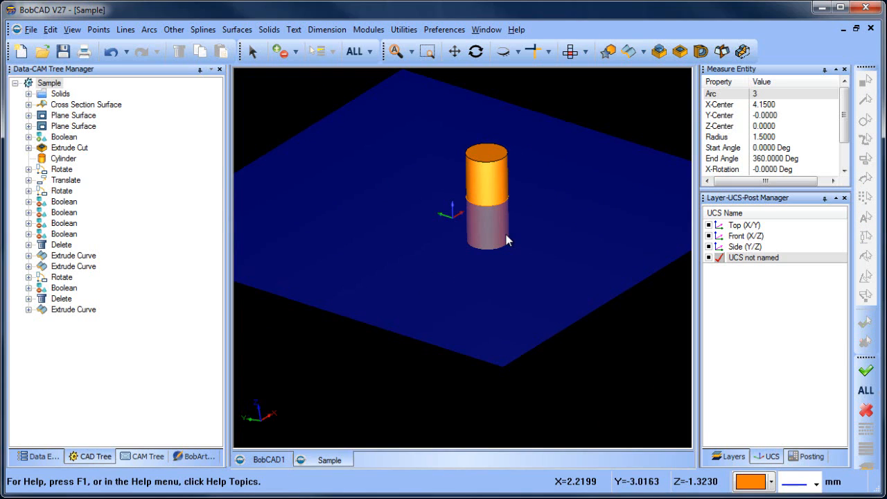
mouse_move(472, 225)
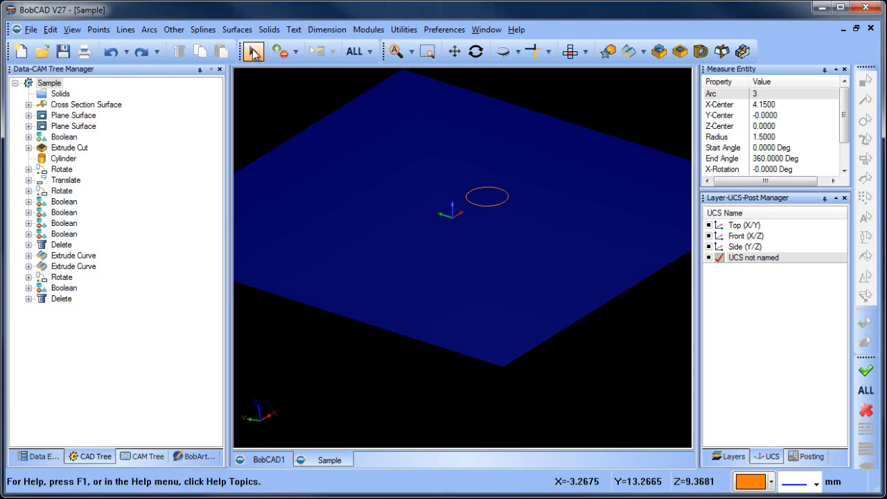
- Create a solid cylinder with origin X 4.15, radius 1.5 and height 5
left_click(269, 30)
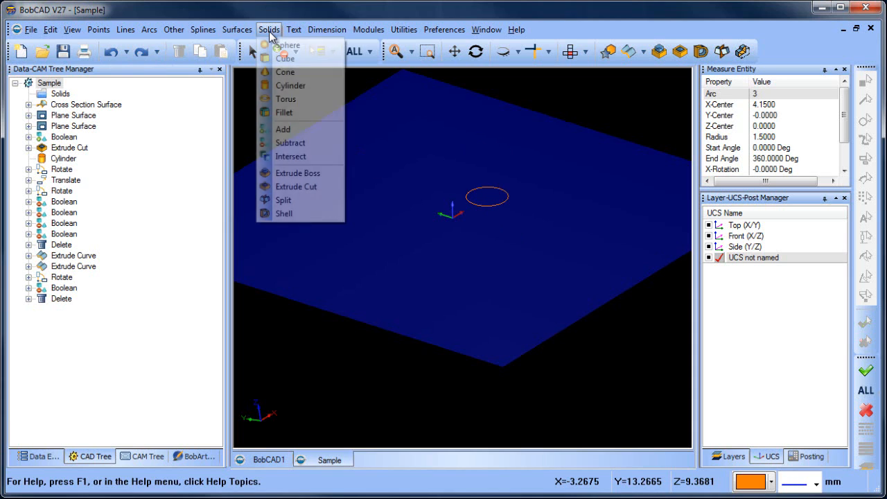
left_click(290, 85)
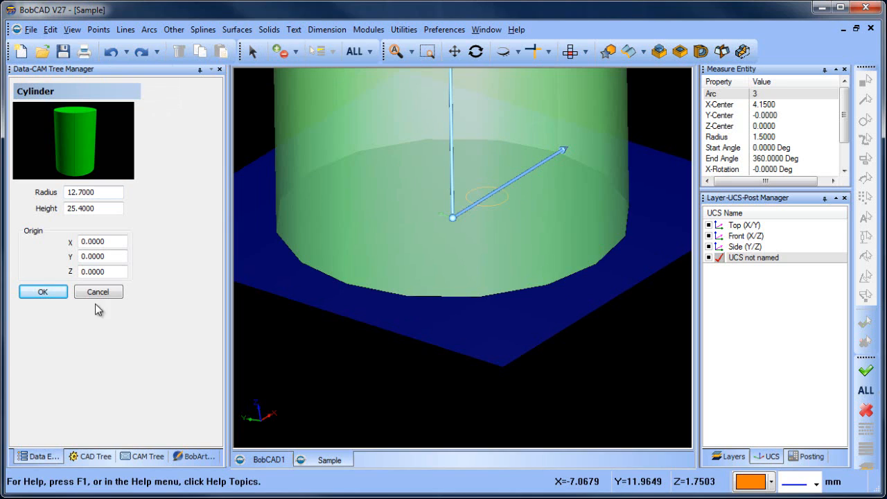
left_click(102, 242)
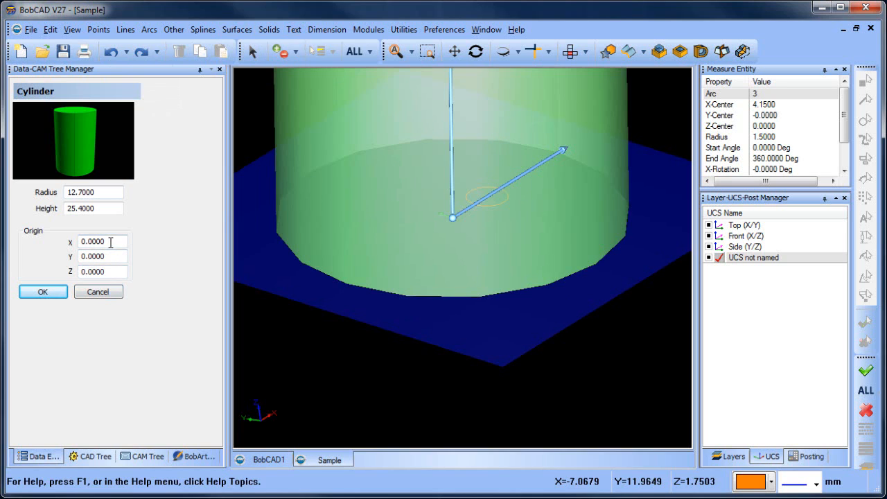
triple_click(92, 241)
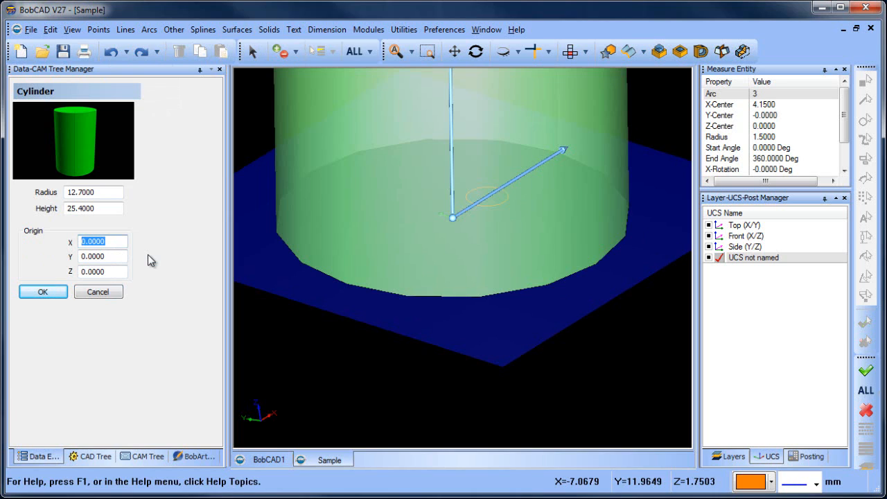
type("4.15")
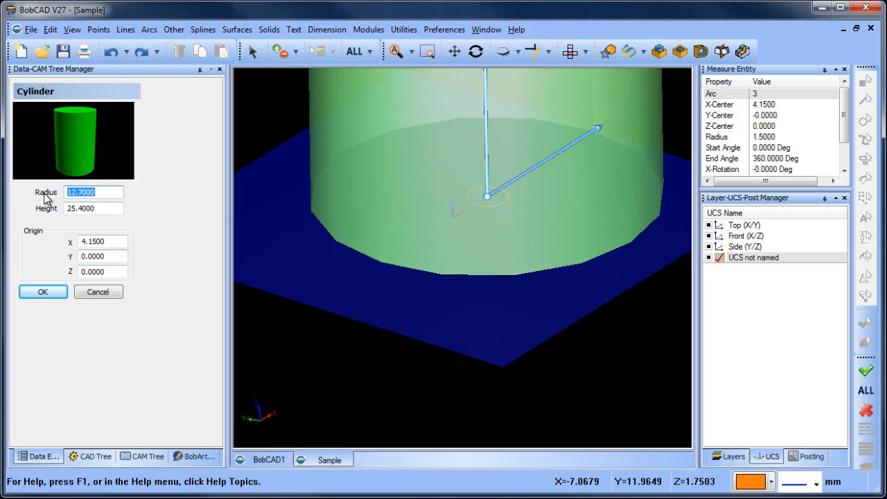
type("1.5")
left_click(94, 208)
type("5.0000")
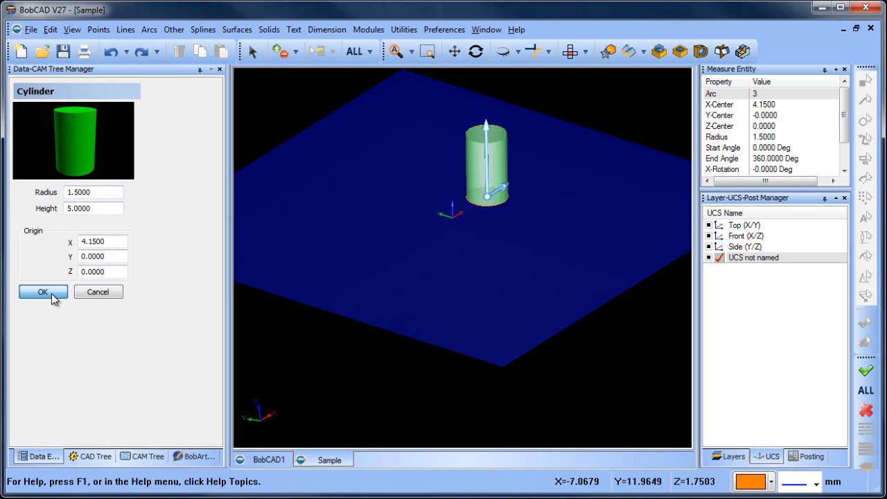
left_click(404, 29)
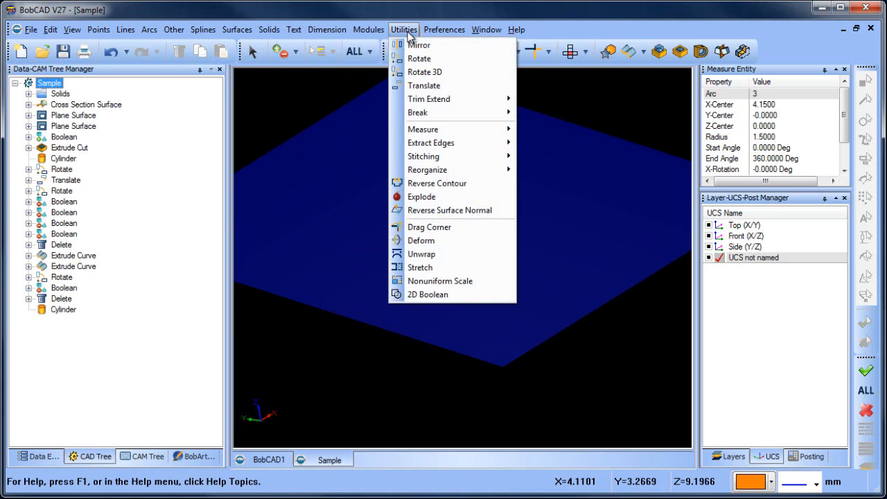
- Mirror the cylinder across the X-Y plane, keeping the original as a copy
left_click(419, 44)
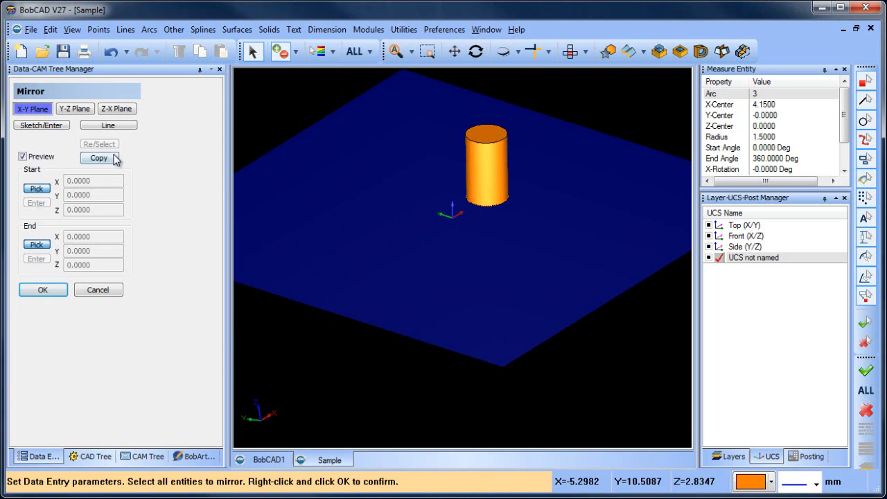
left_click(99, 158)
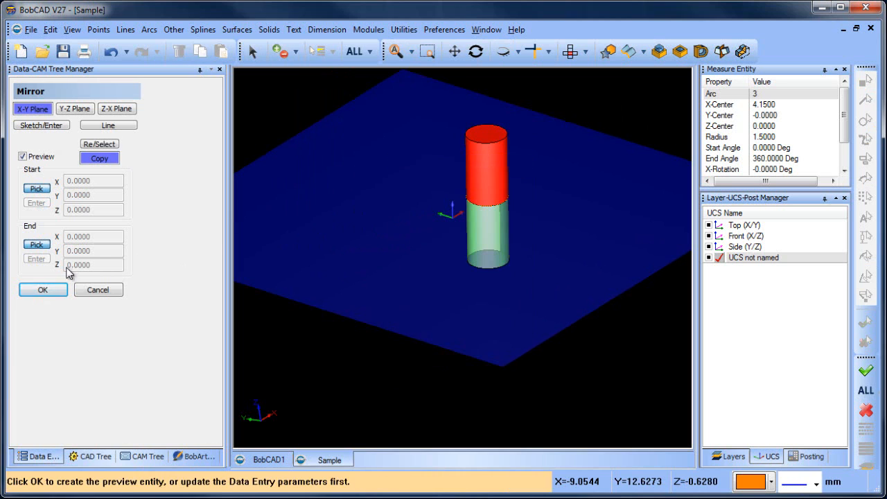
left_click(42, 289)
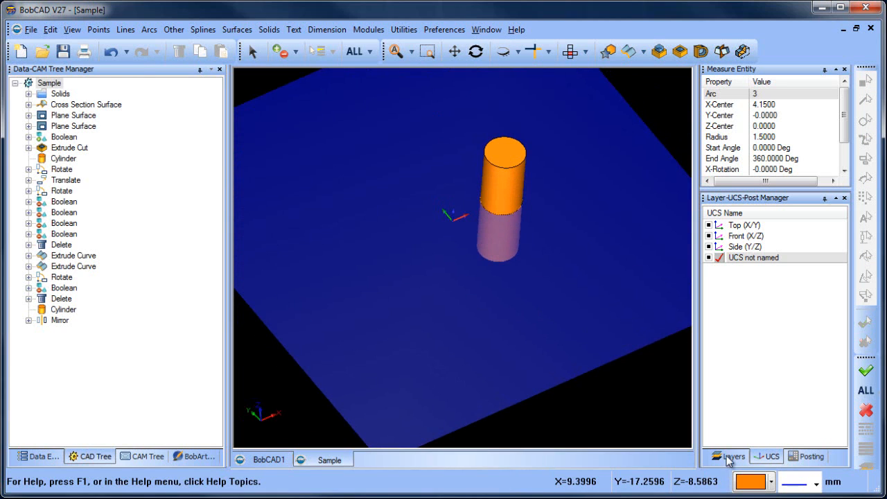
left_click(729, 456)
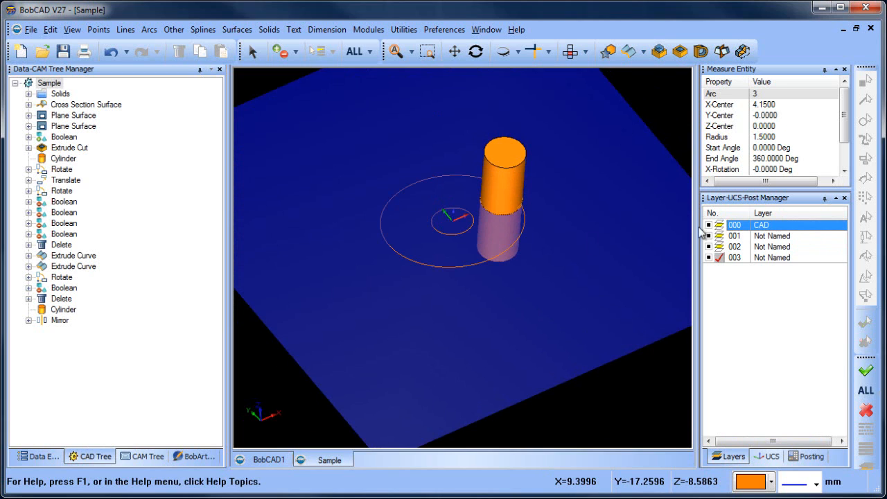
- Extrude the circle into a cylinder crossing the tilted plane, switching between UCS and Layers lists
scroll("up", 3)
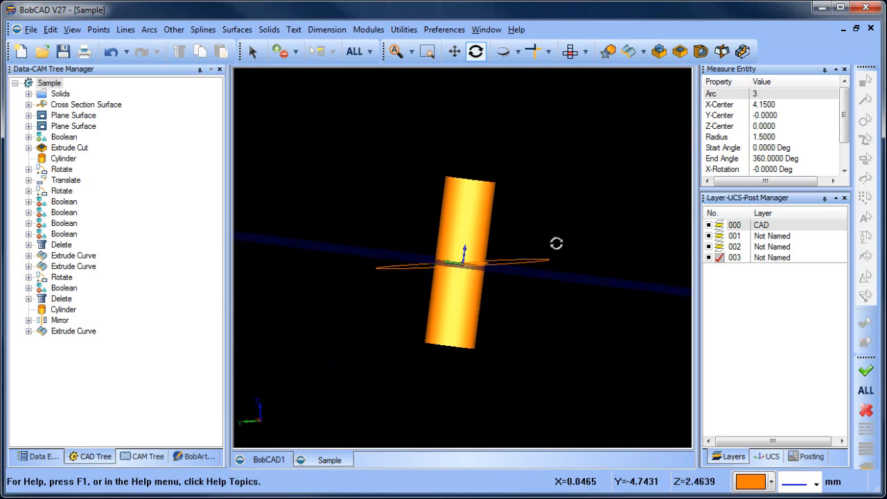
left_click(766, 456)
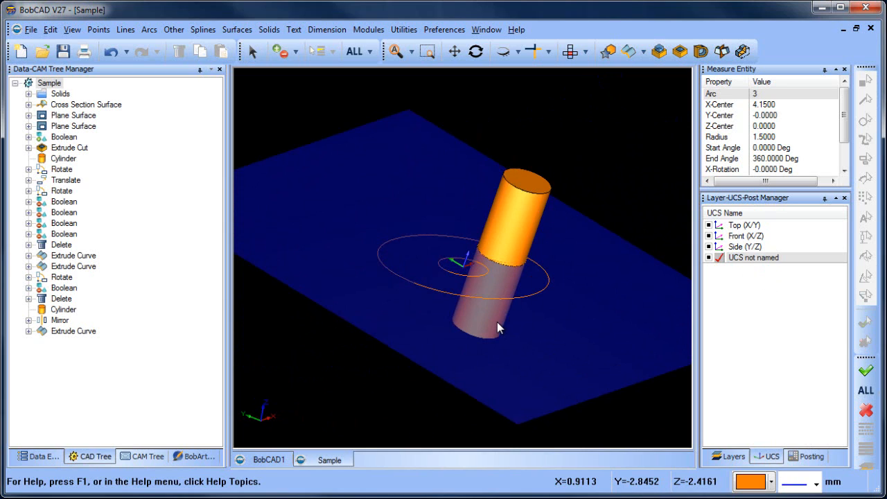
mouse_move(544, 304)
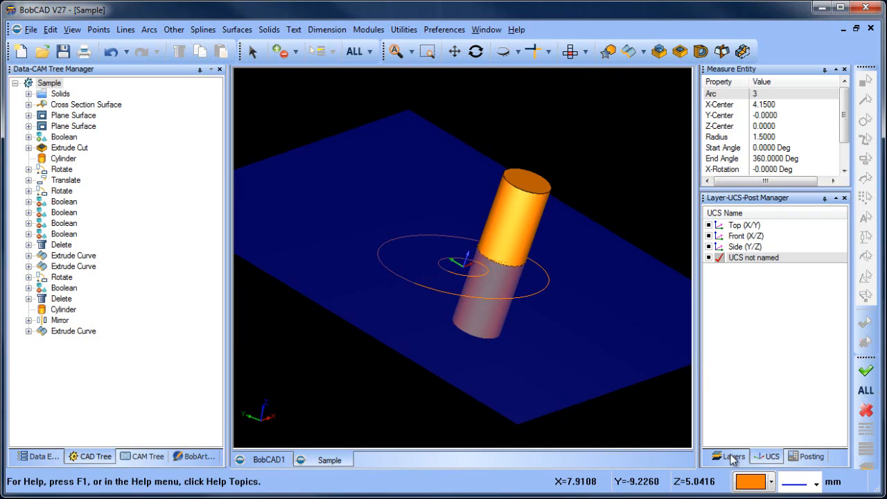
left_click(726, 456)
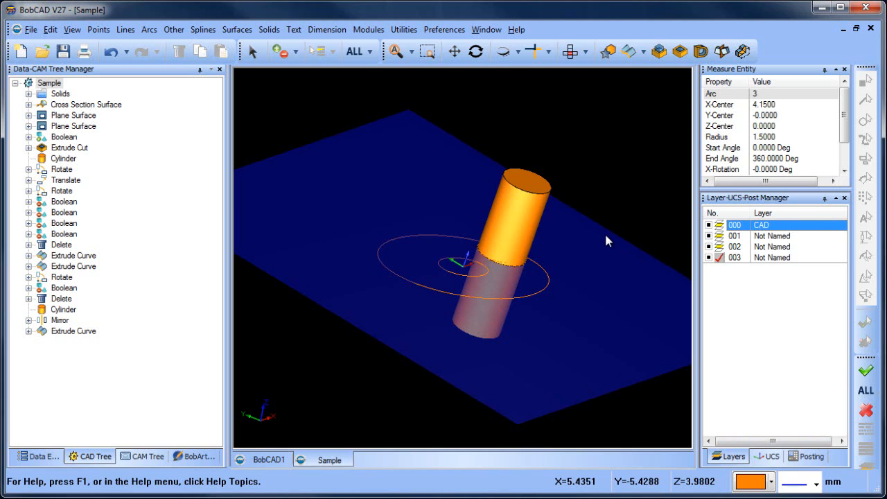
mouse_move(602, 271)
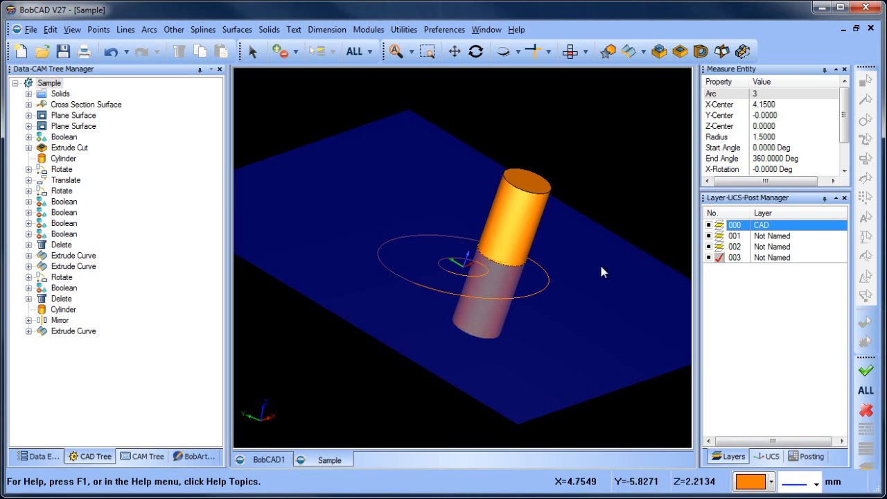